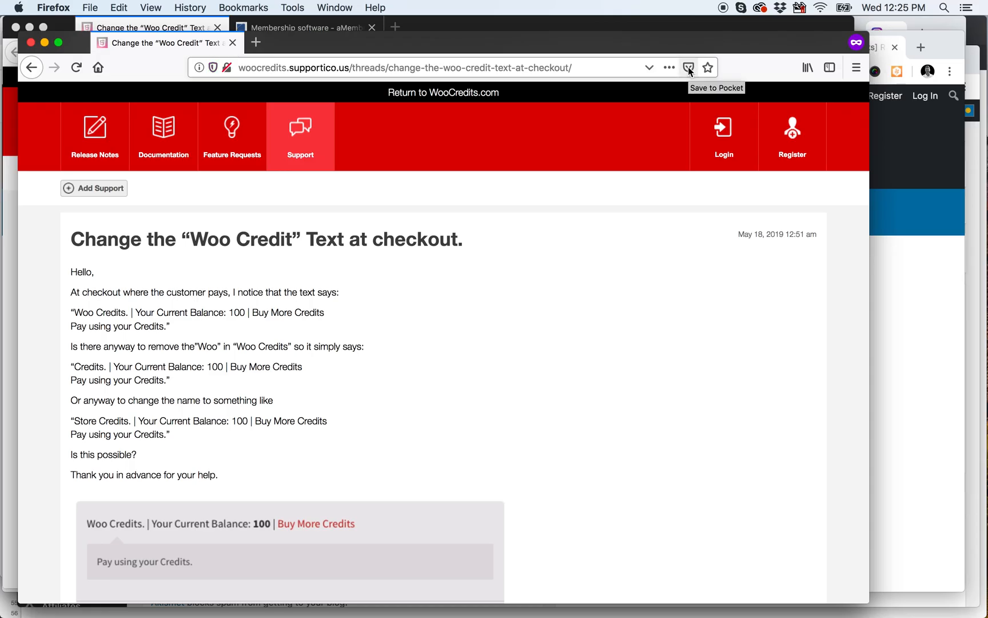
pyautogui.moveTo(511, 340)
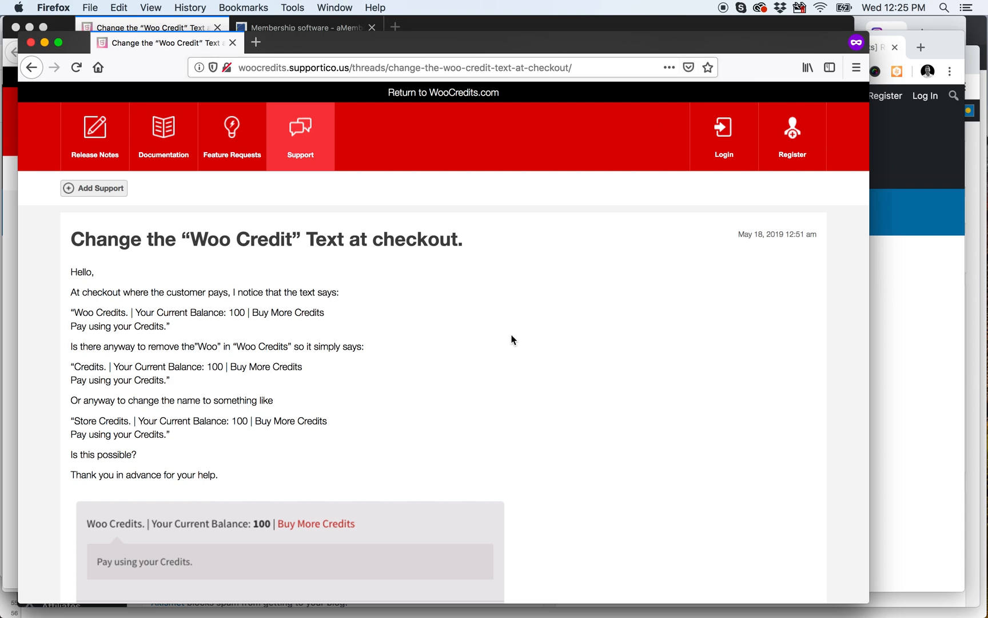
pyautogui.moveTo(271, 244)
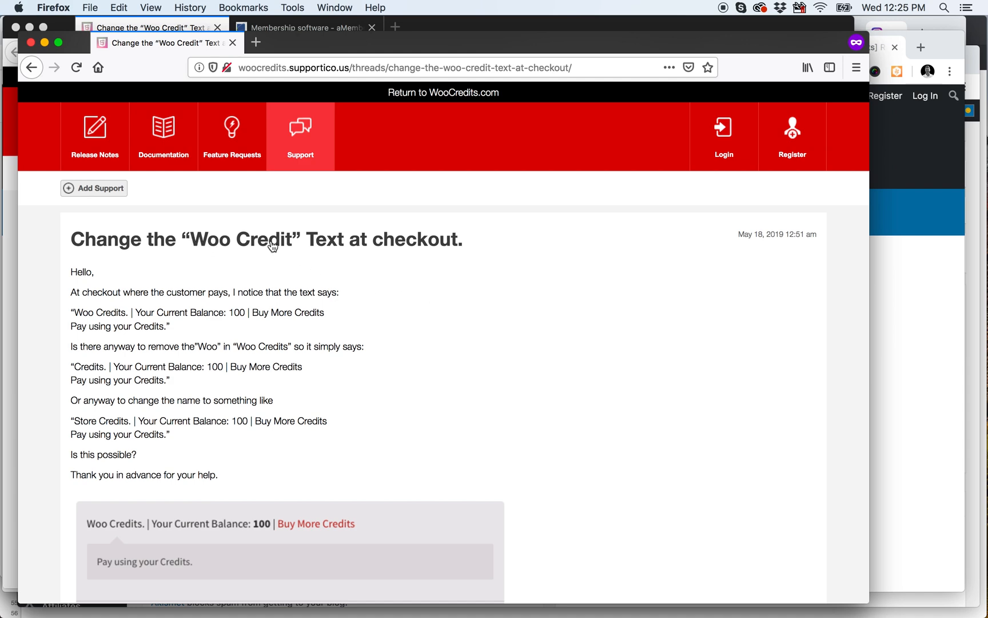
# Step: Switch to the store admin in Chrome and show WooCommerce Settings on the Payments tab
pyautogui.scroll(-3)
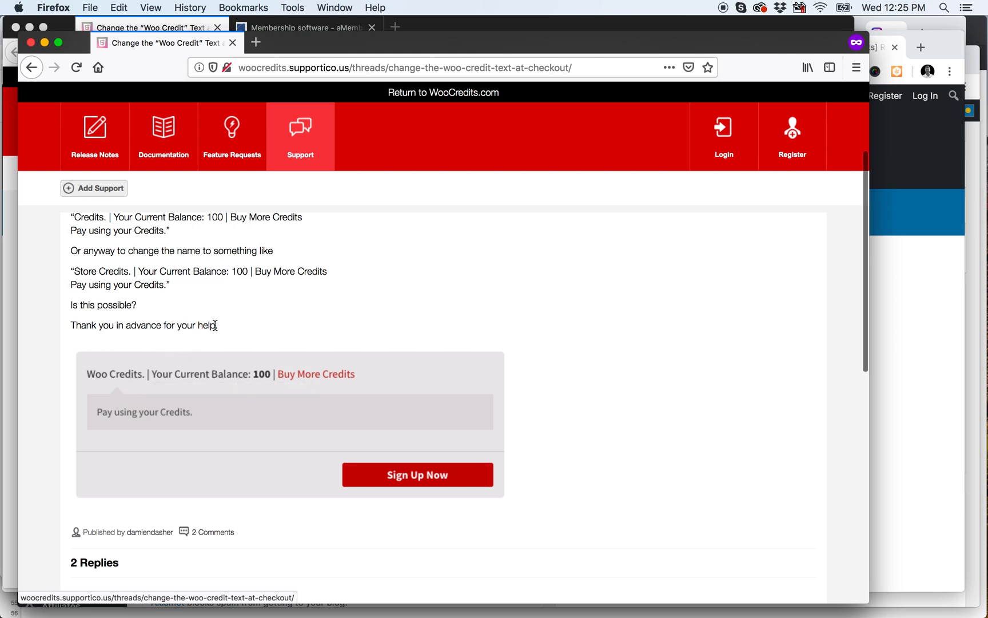
pyautogui.moveTo(169, 338)
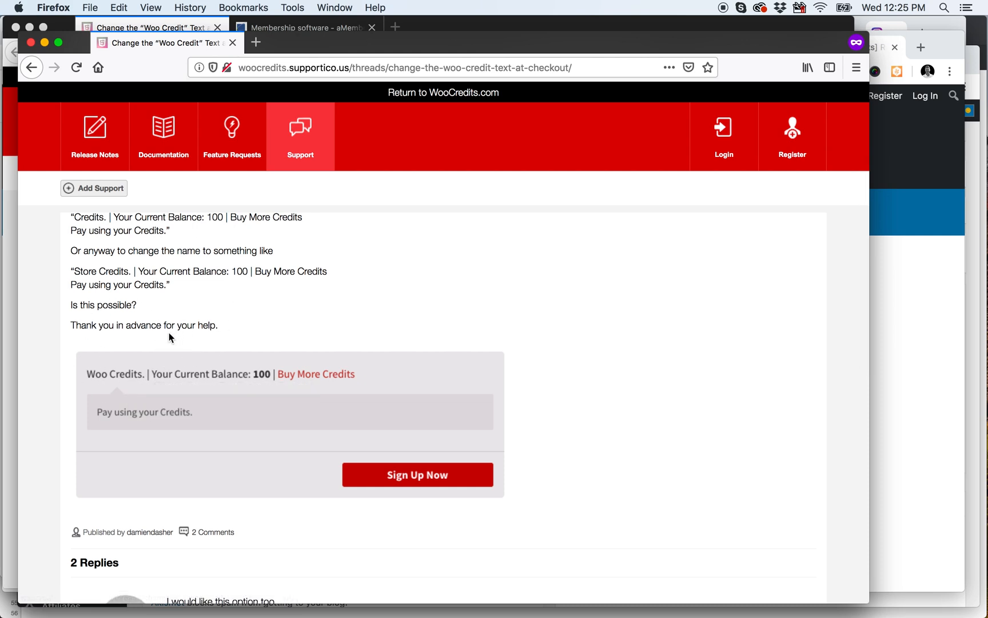
pyautogui.moveTo(133, 379)
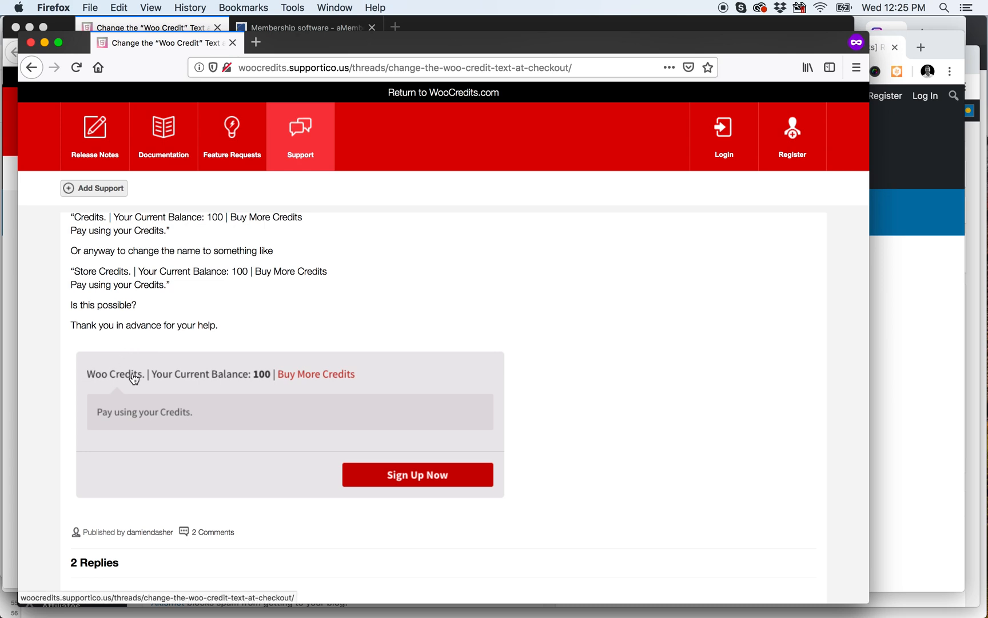
pyautogui.moveTo(139, 379)
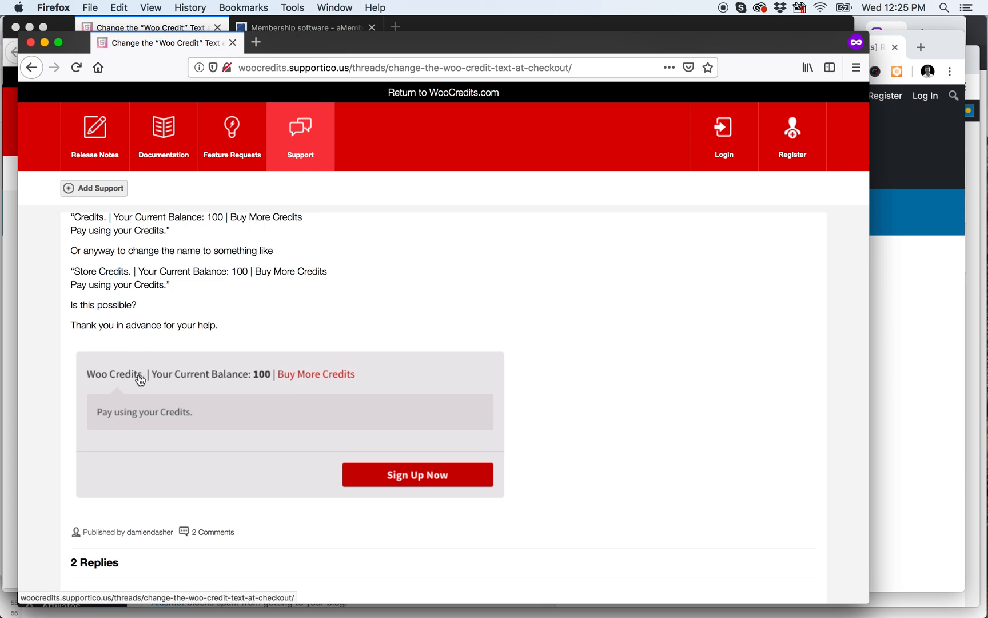
pyautogui.scroll(-3)
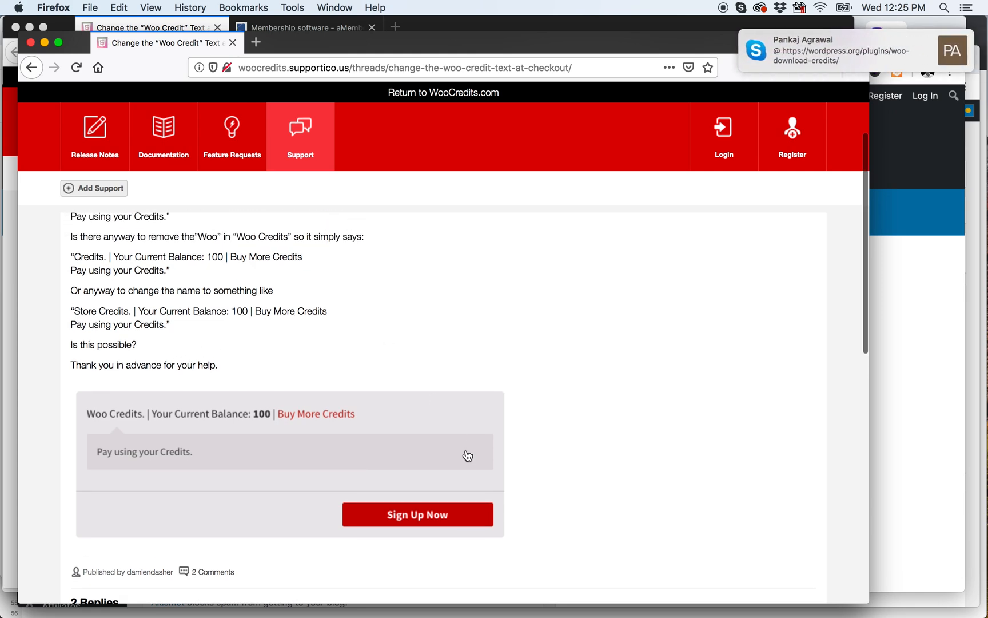
pyautogui.moveTo(487, 596)
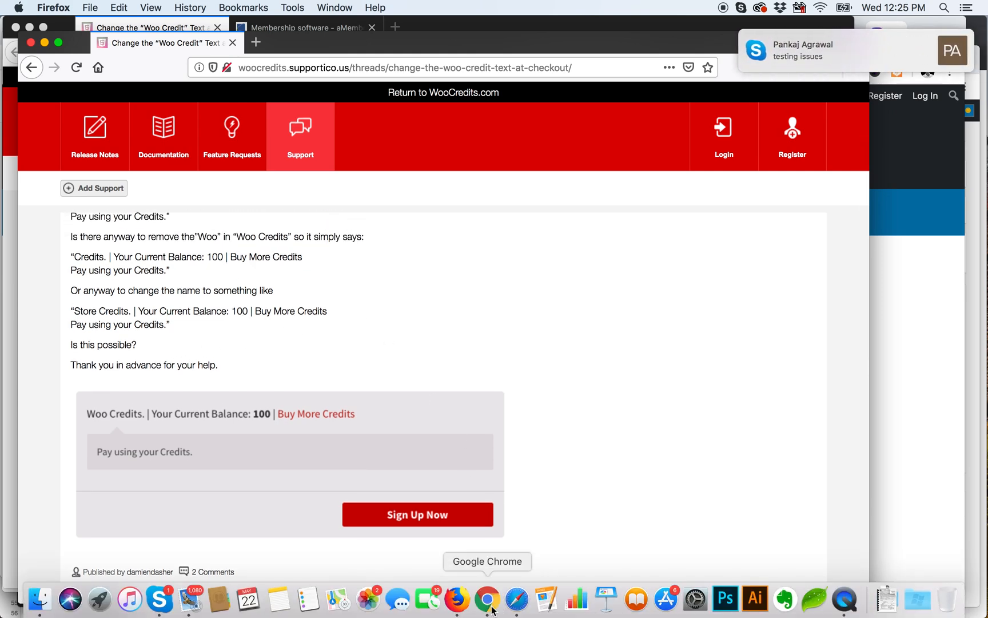
pyautogui.click(487, 598)
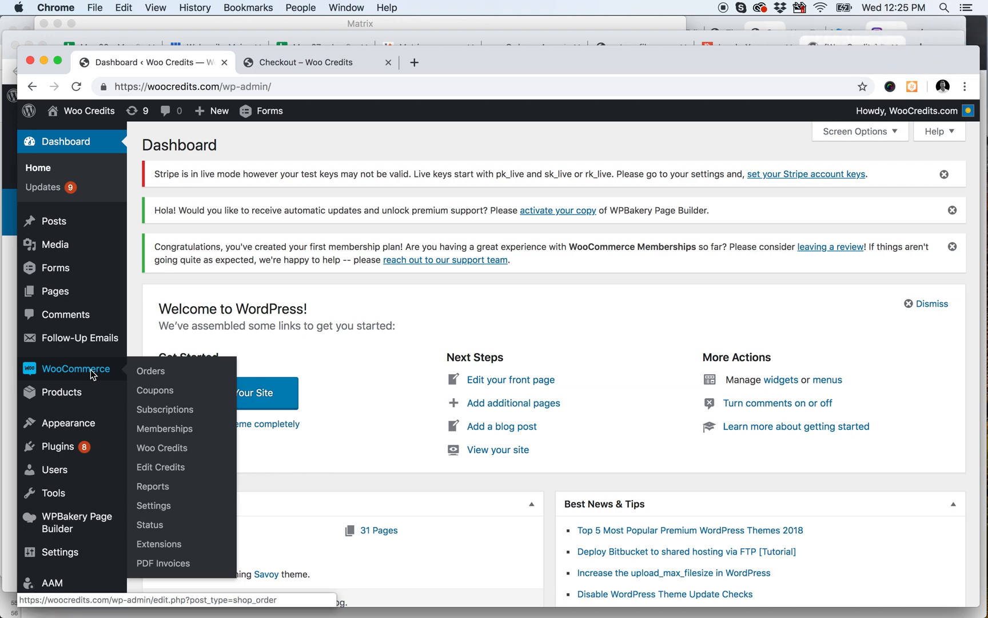
pyautogui.moveTo(153, 505)
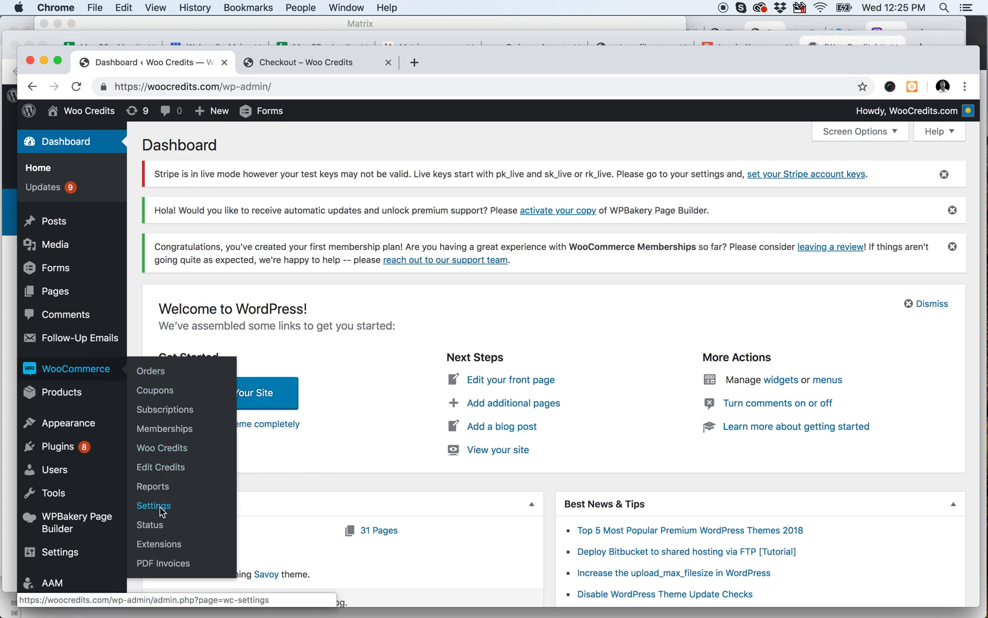
pyautogui.click(153, 504)
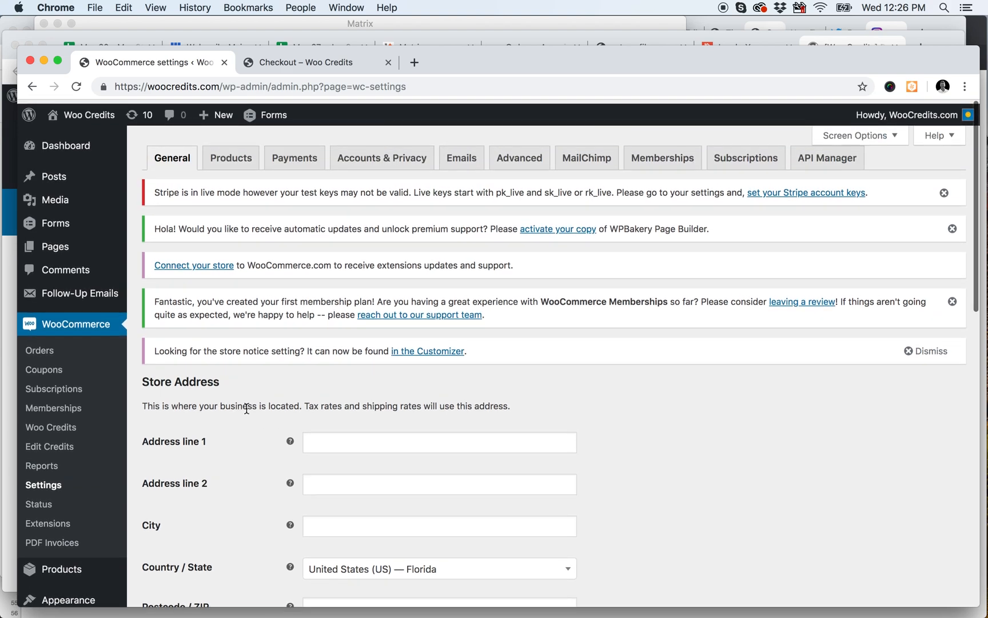
pyautogui.click(294, 158)
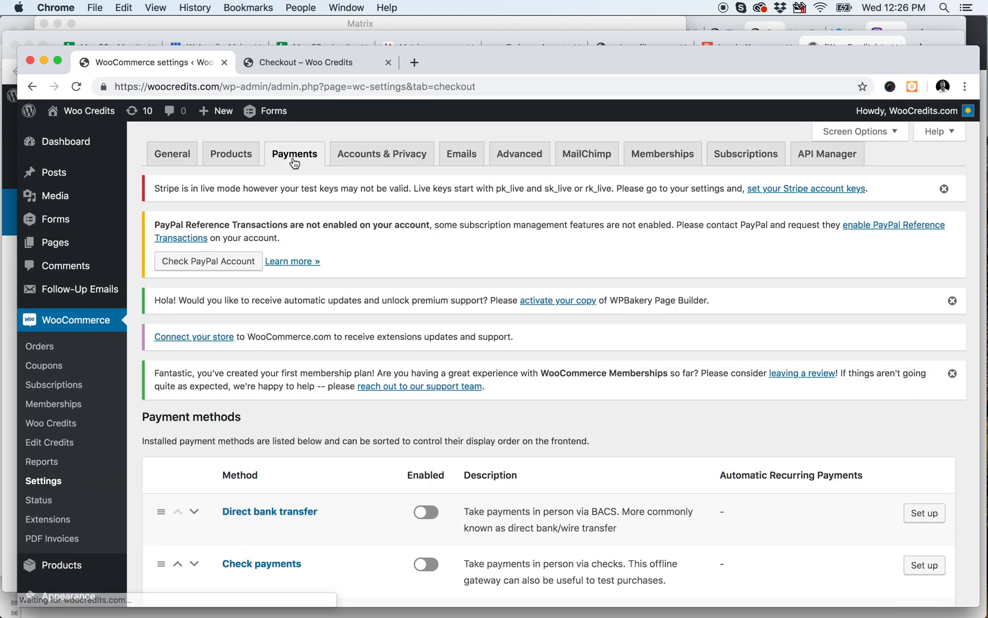
# Step: Manage the Woo Credits payment method to reach its Title and Description settings
pyautogui.scroll(-3)
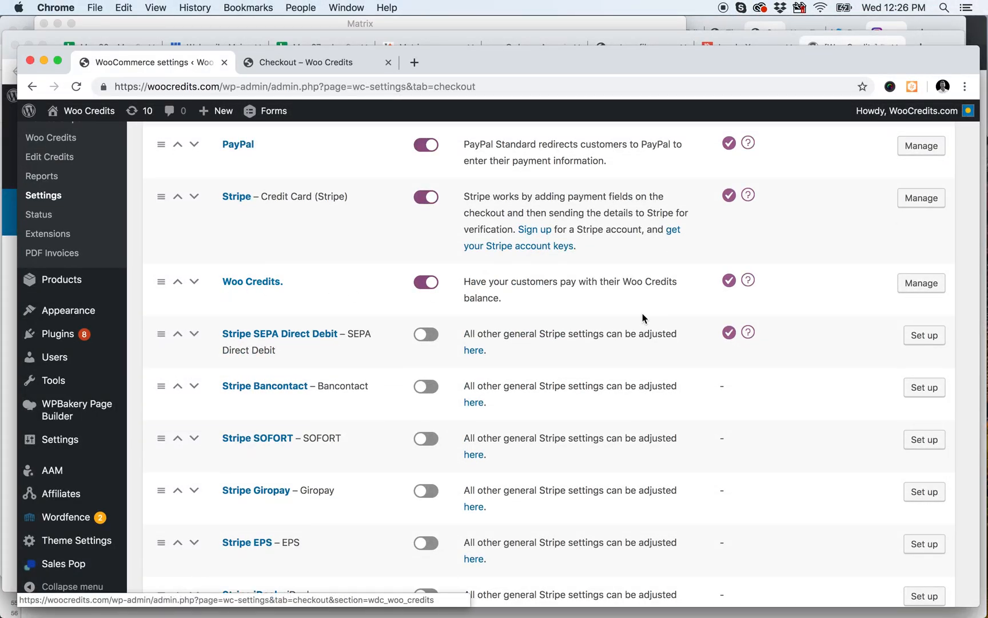
pyautogui.click(920, 282)
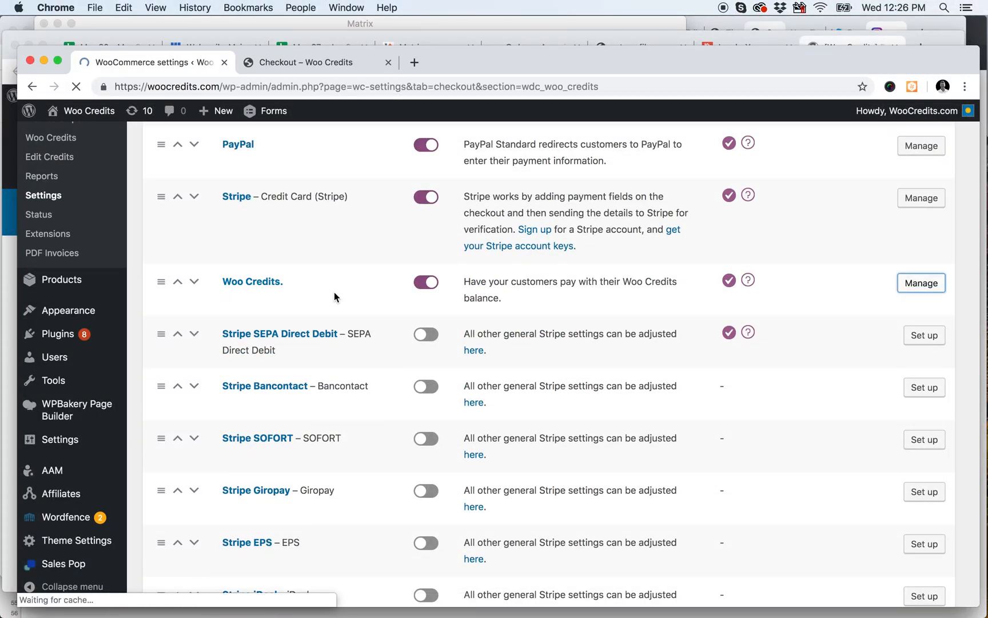
pyautogui.click(920, 283)
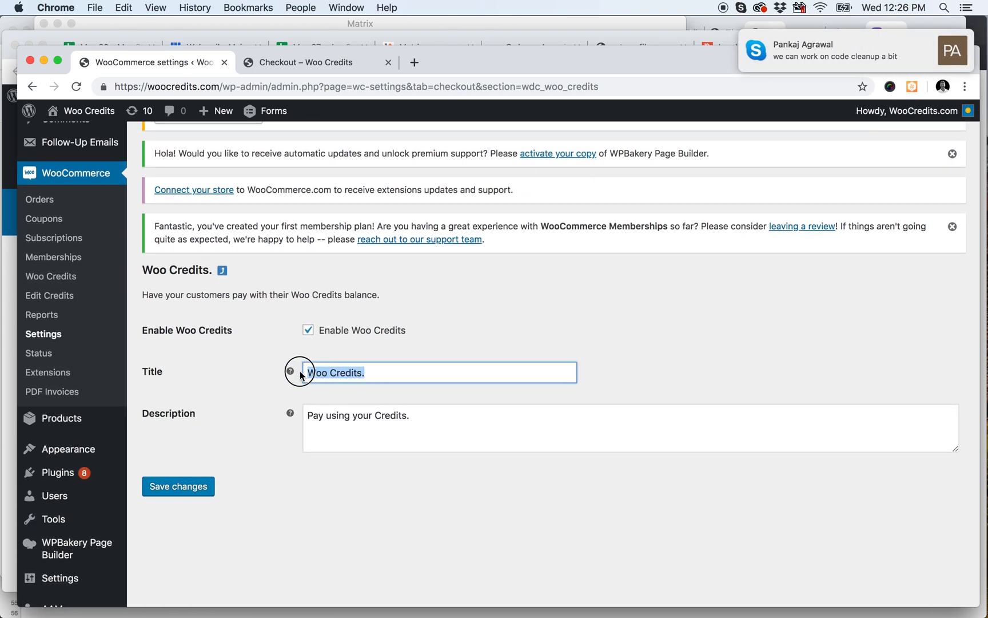
# Step: Retype the checkout Title as 'Woo Credits.' after a trial edit, then focus the Description field
pyautogui.click(378, 373)
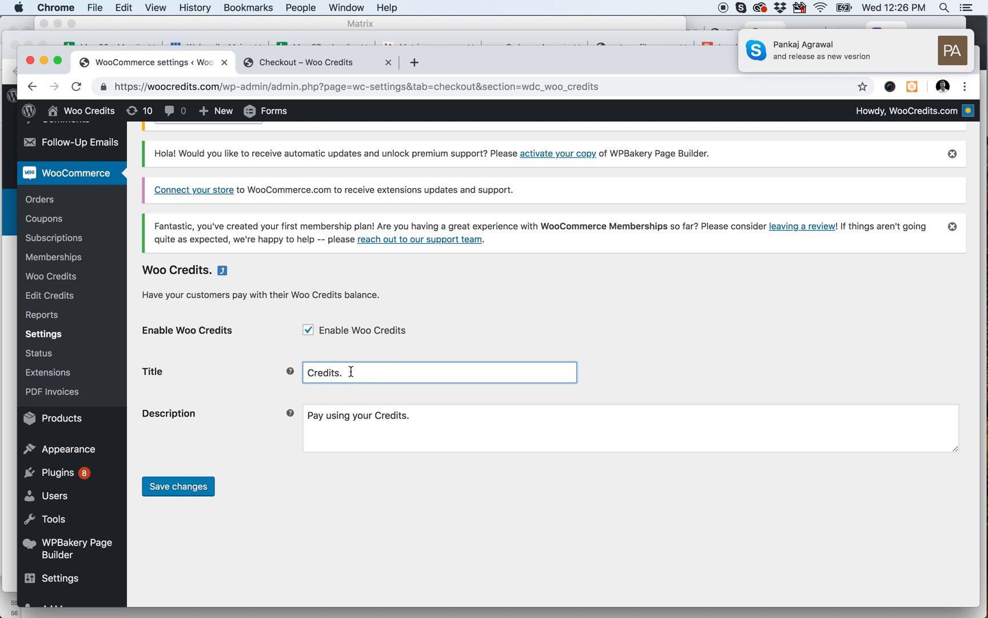
pyautogui.press('Backspace')
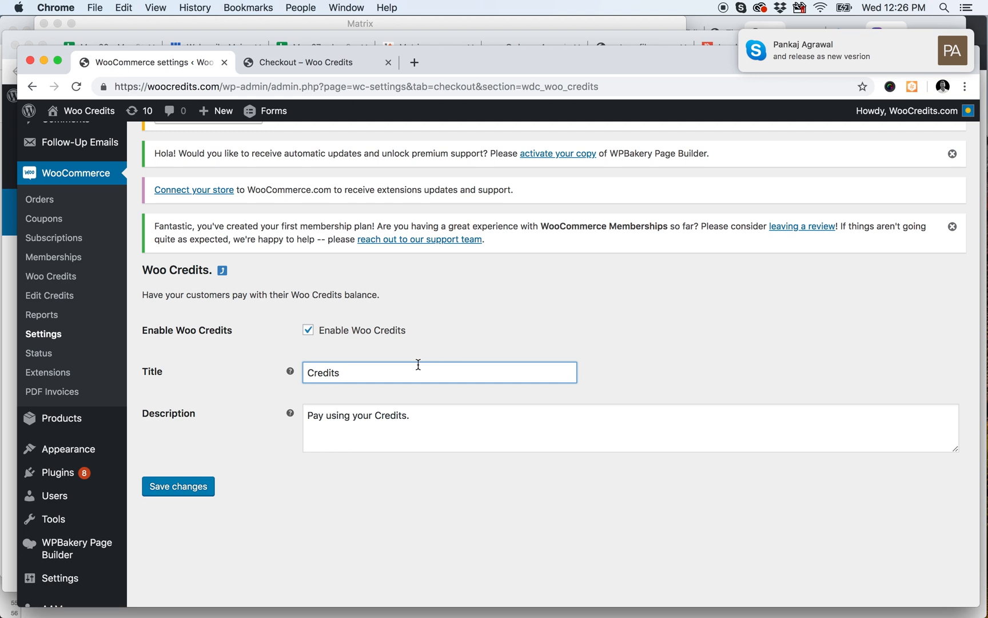
pyautogui.write('Woo Credits.')
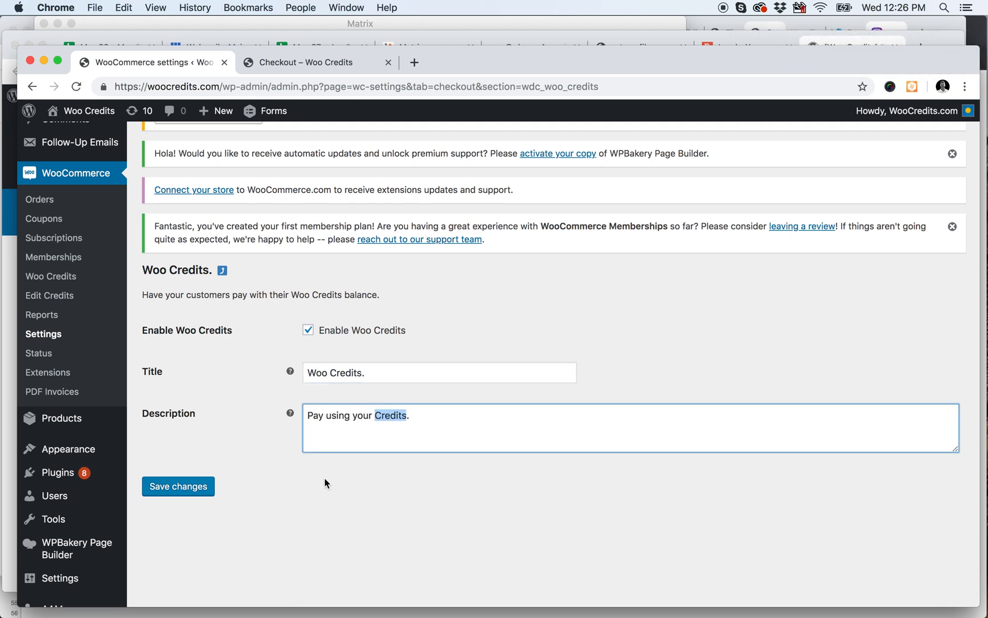
pyautogui.click(367, 415)
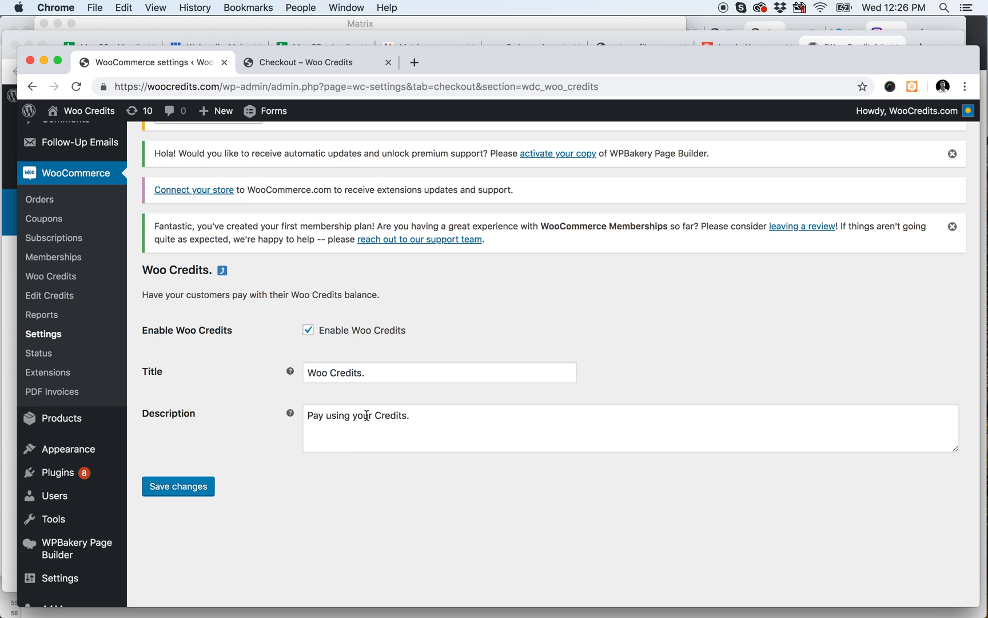